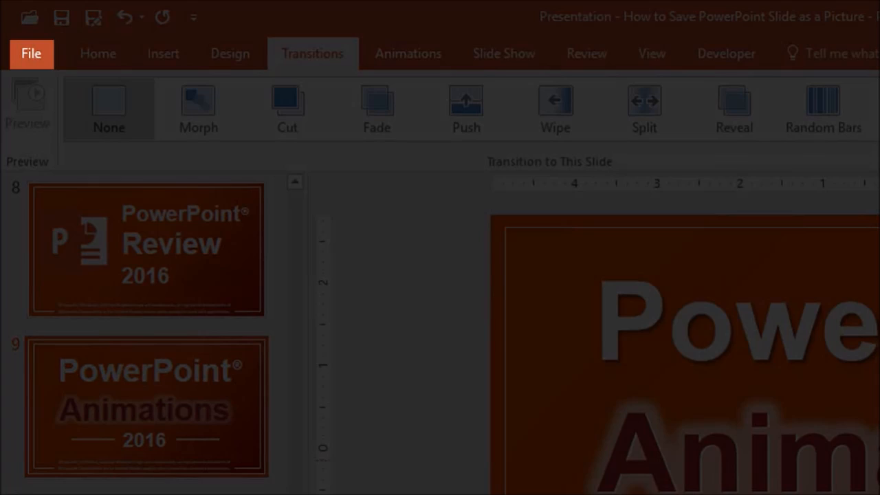
# - Switch to the File backstage view showing the presentation's info page
pyautogui.click(31, 52)
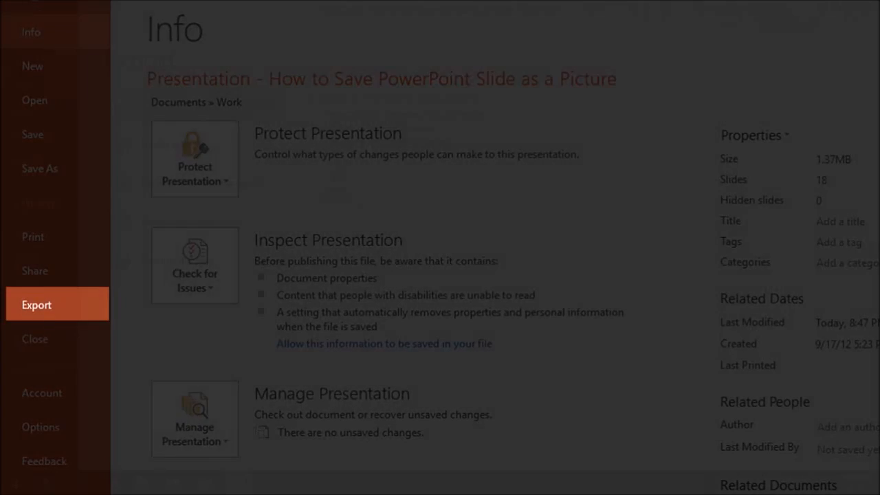
# - Pick PNG Portable Network Graphics under Export > Change File Type and open Save As
pyautogui.click(36, 304)
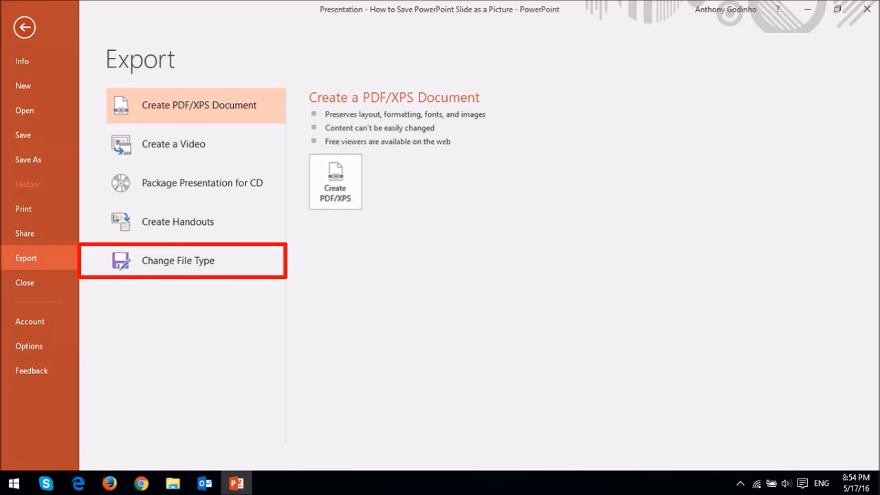
pyautogui.click(177, 260)
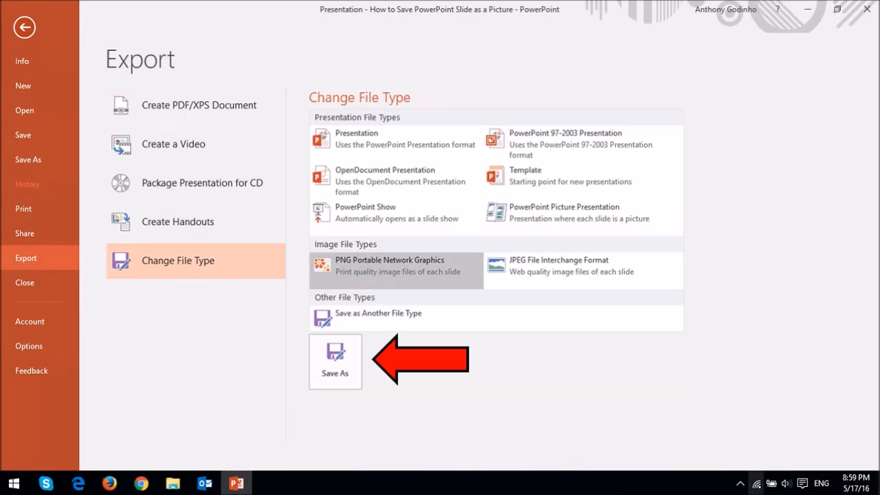
pyautogui.click(335, 362)
pyautogui.write('PowerPoint Animations 2016')
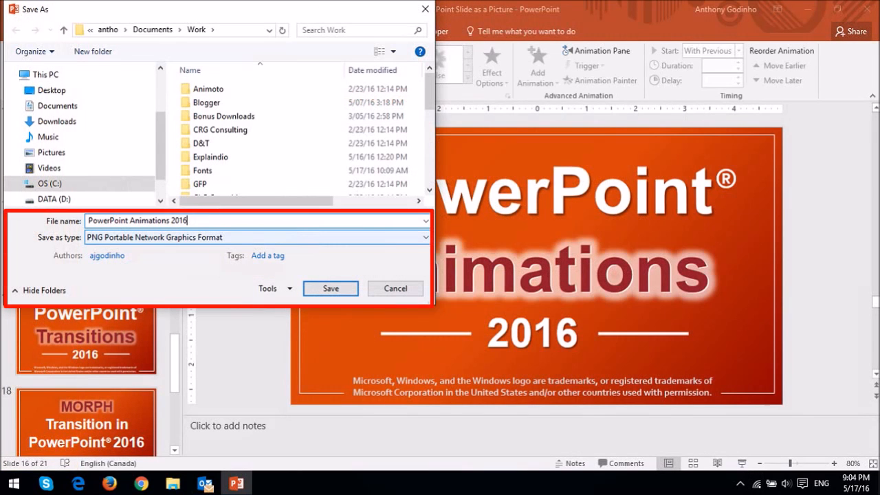
# - Save the PNG as 'PowerPoint Animations 2016' in the Work folder
pyautogui.click(330, 288)
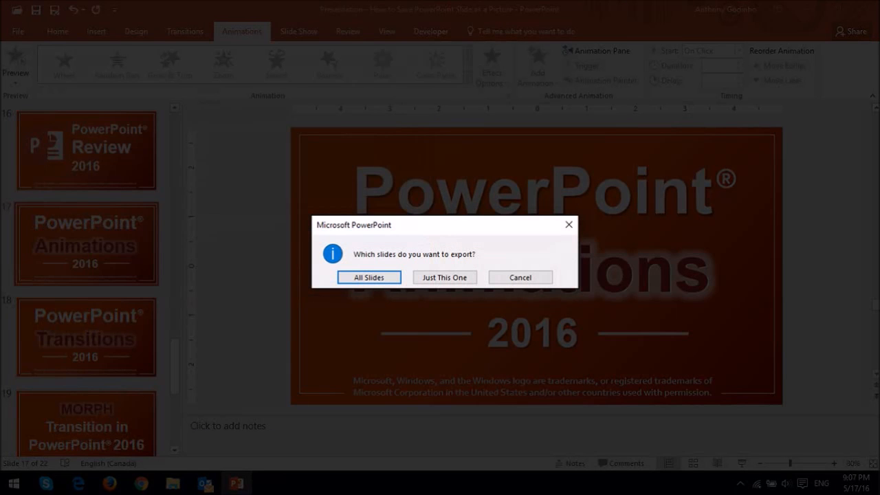